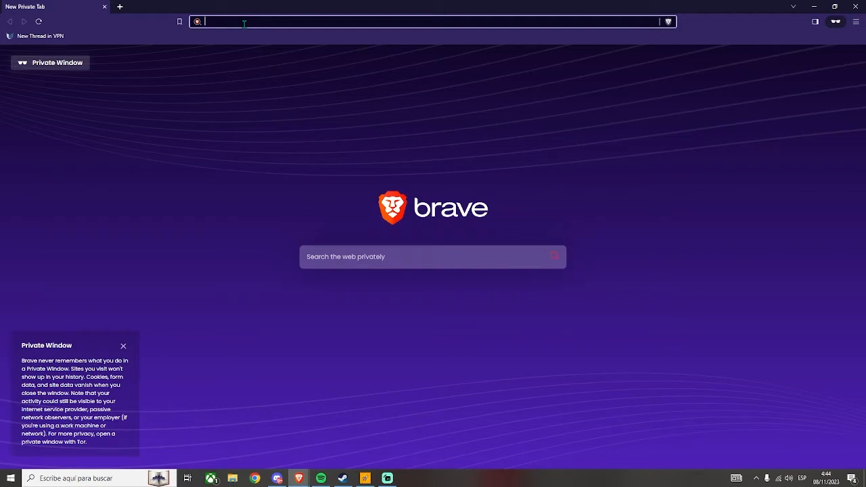
- Enter op.gg in the address bar to load the OP.GG League of Legends site
text(op.gg)
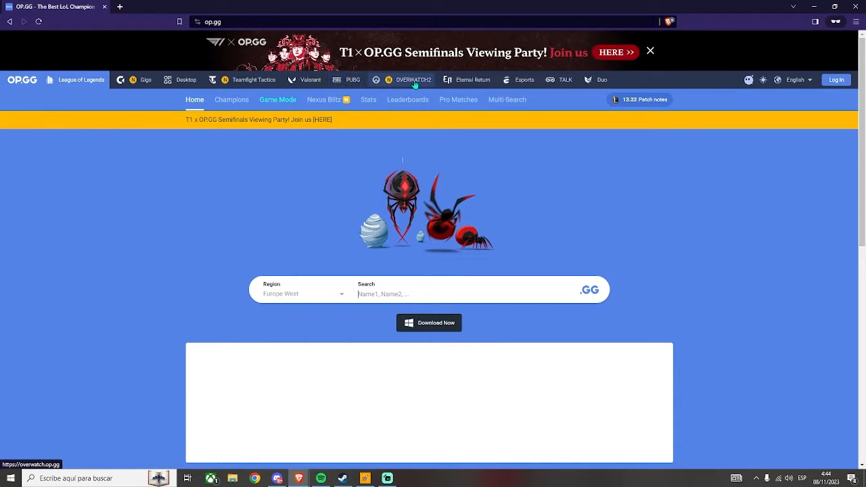
mouse_move(565, 80)
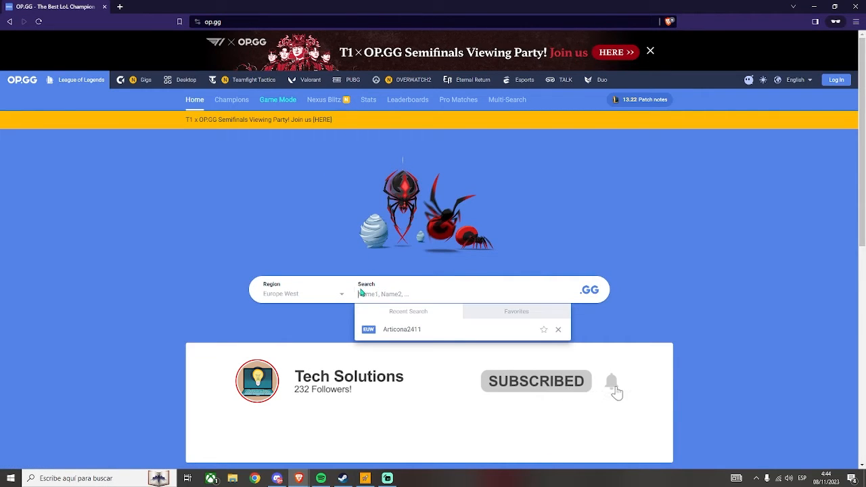
click(301, 292)
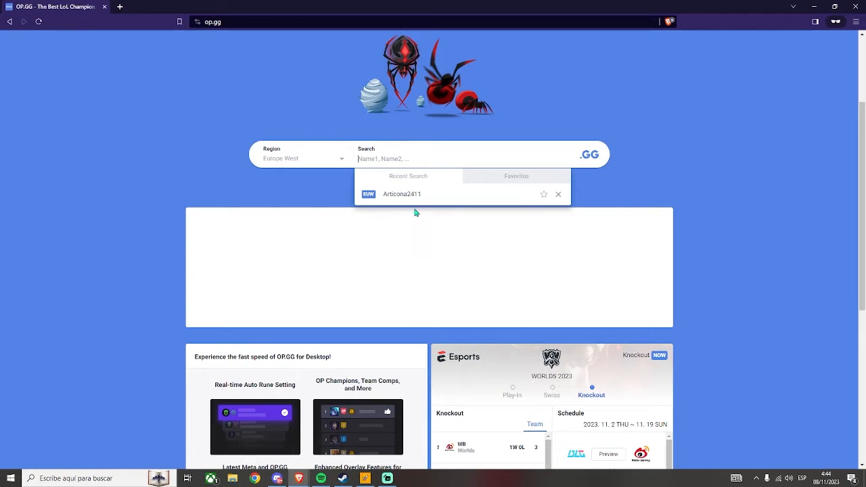
click(401, 195)
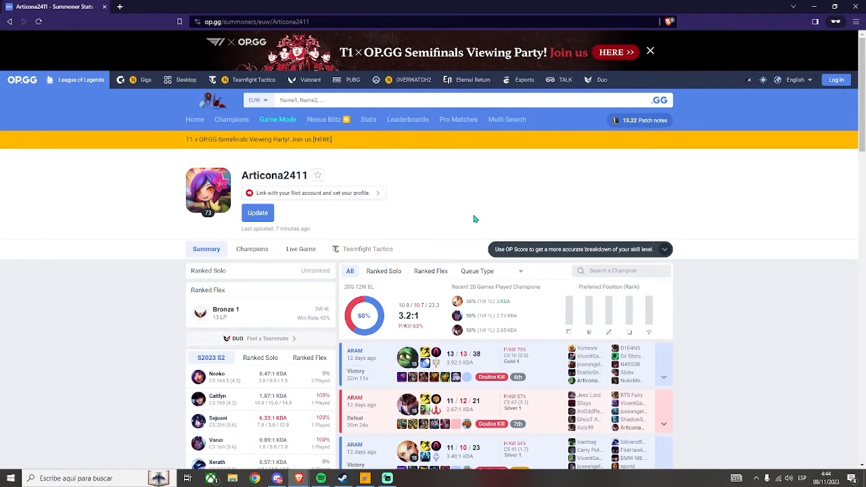
- Filter the match history to Ranked Solo (no results), then Ranked Flex, and list the Queue Type choices
click(650, 52)
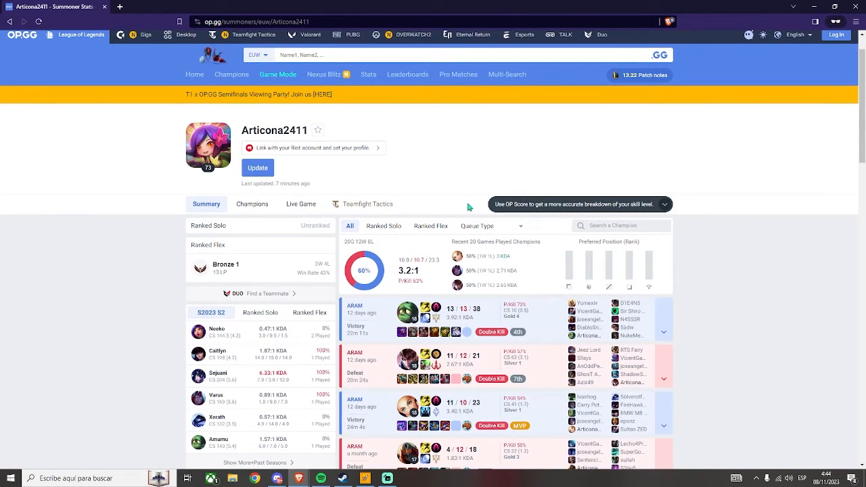
scroll(down, 3)
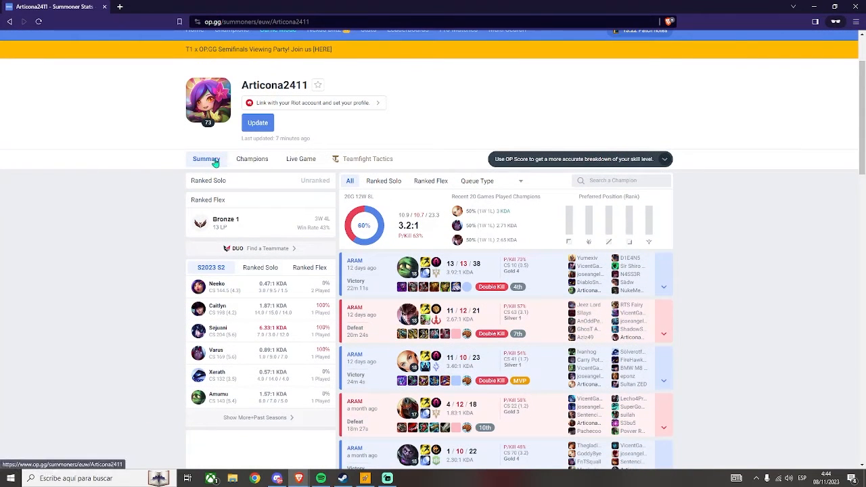
scroll(down, 3)
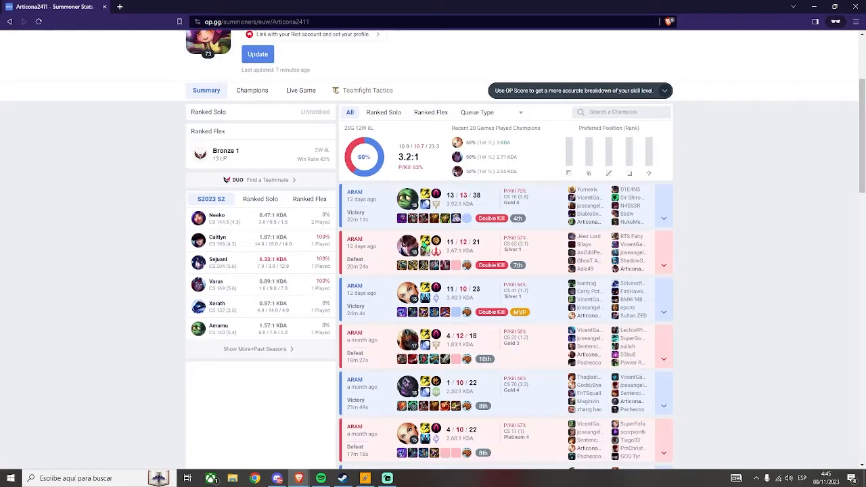
scroll(down, 3)
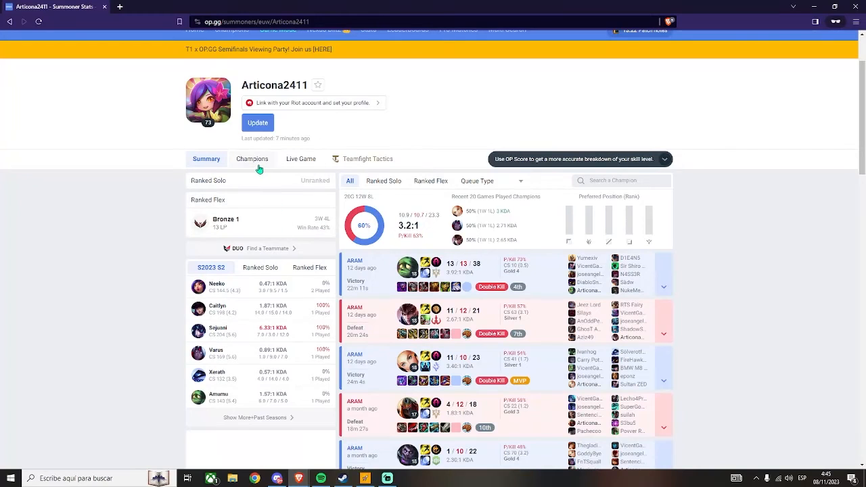
click(383, 182)
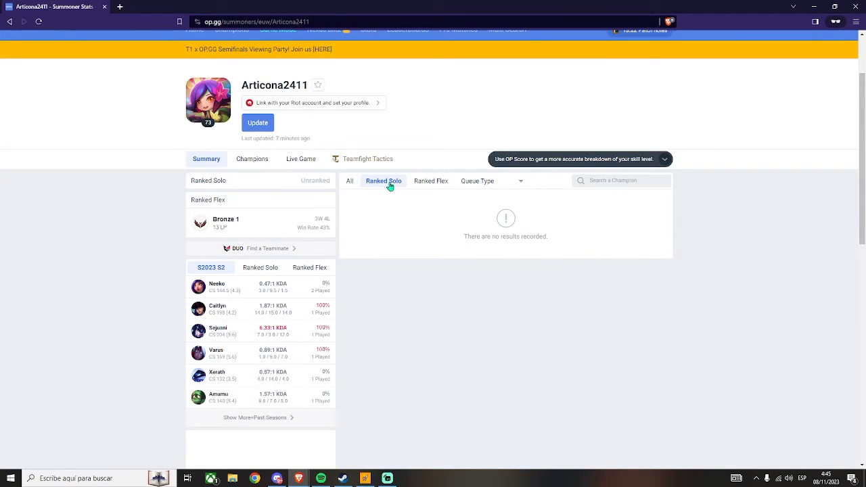
click(431, 182)
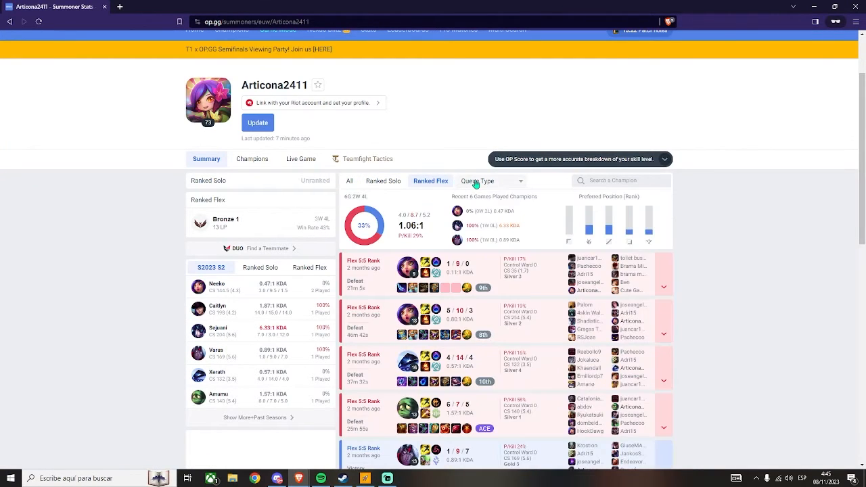
click(490, 182)
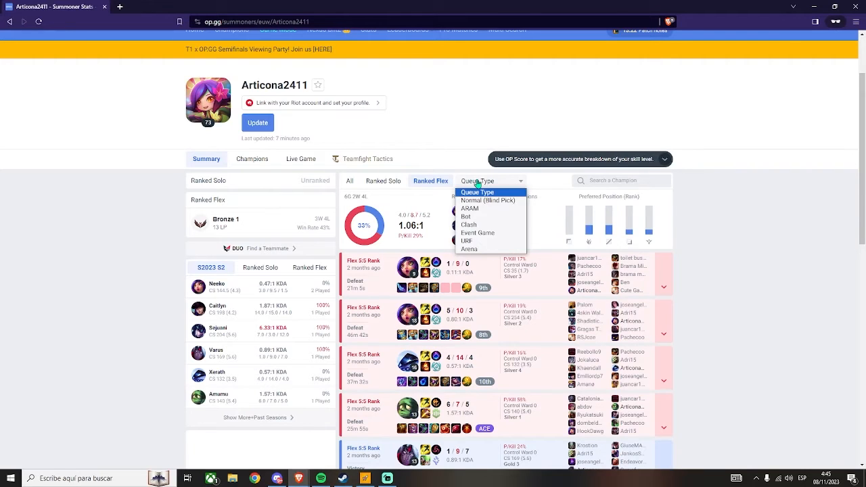
mouse_move(477, 208)
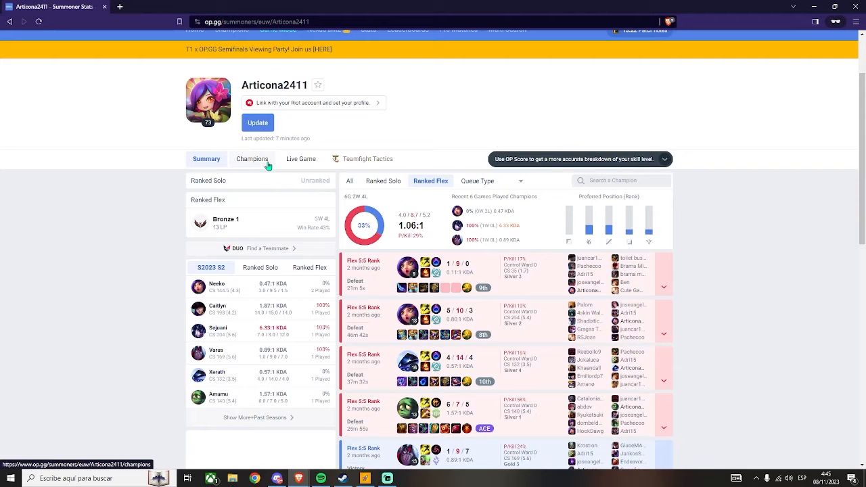
click(252, 158)
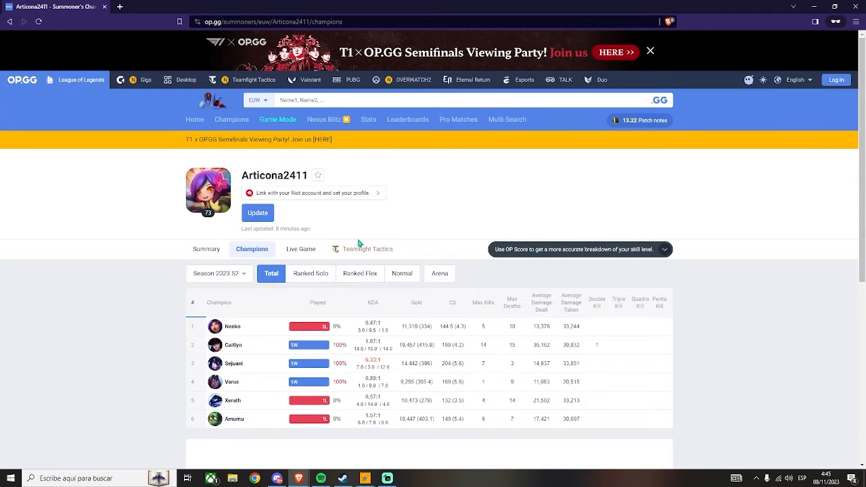
scroll(down, 3)
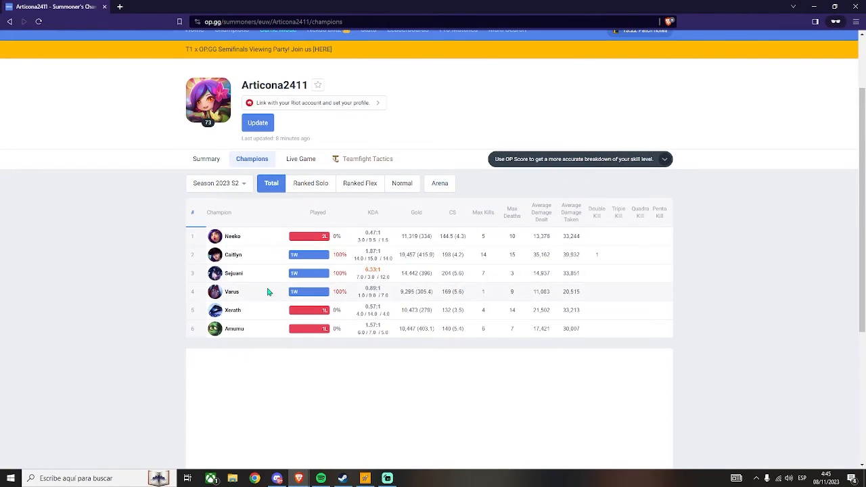
mouse_move(258, 294)
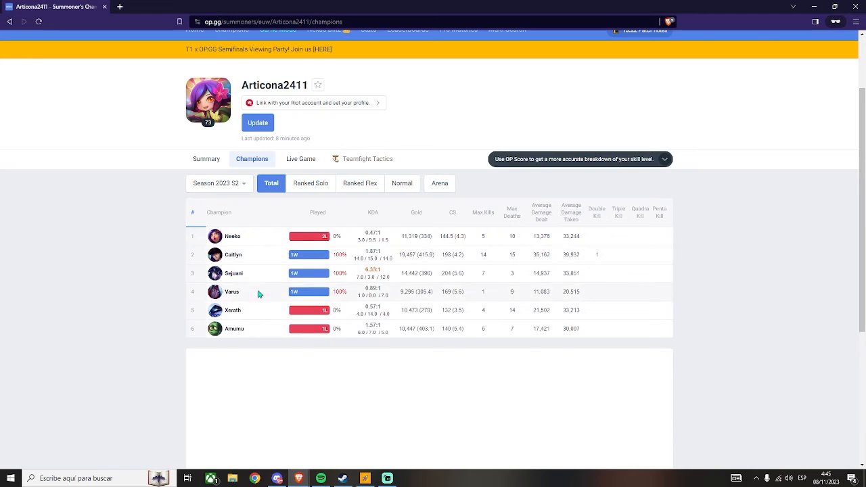
click(311, 185)
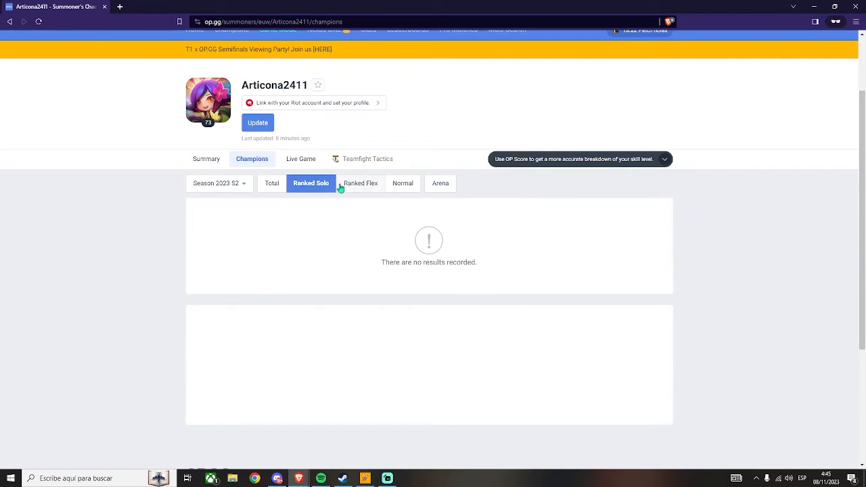
click(402, 184)
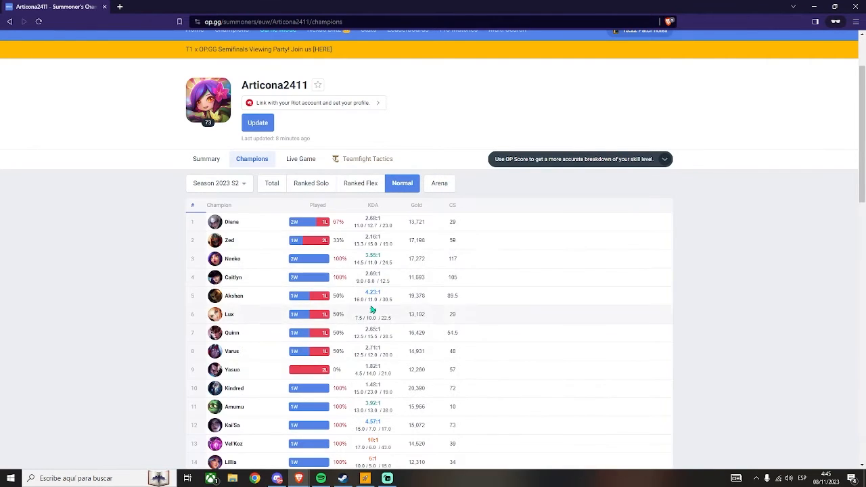
click(439, 184)
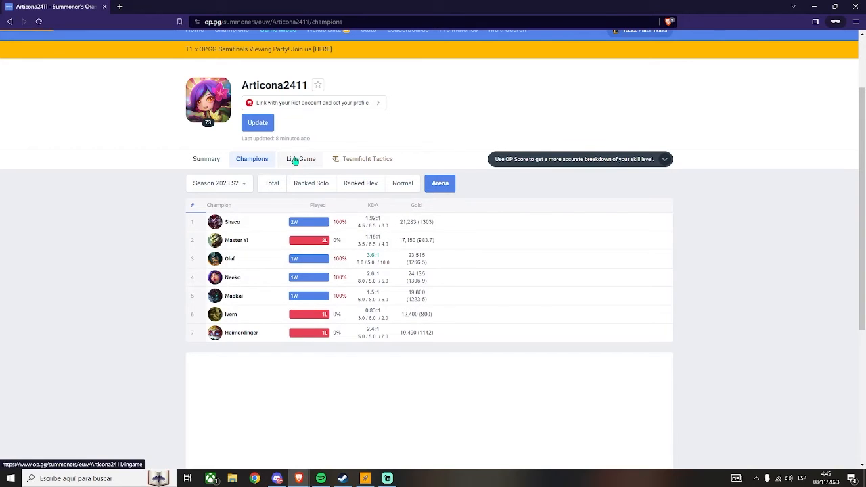
- Check Live Game (summoner not in a game), then return to the Summary and its match history
click(301, 158)
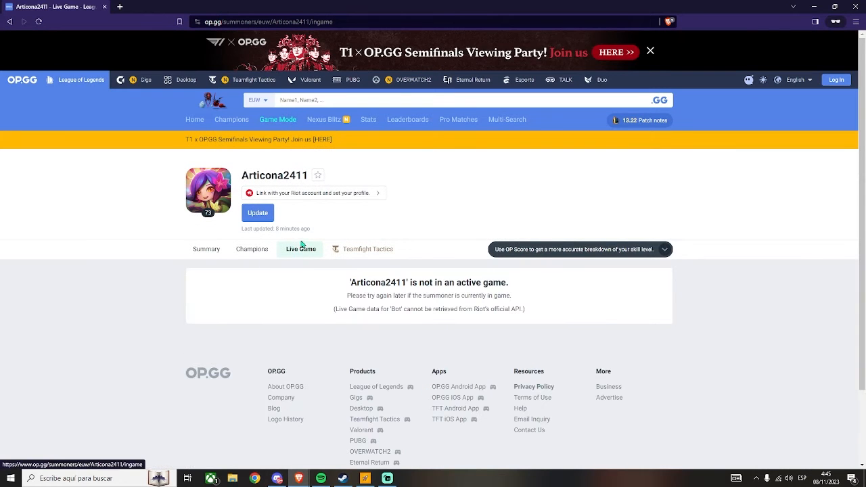
mouse_move(311, 263)
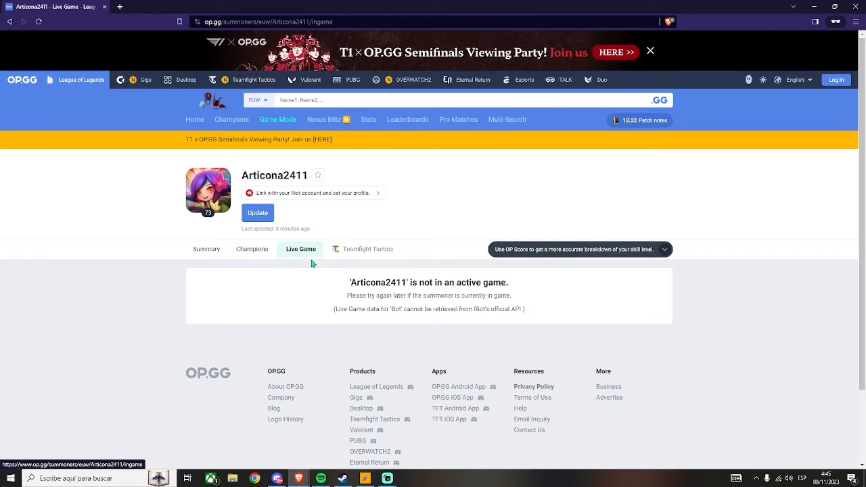
mouse_move(206, 249)
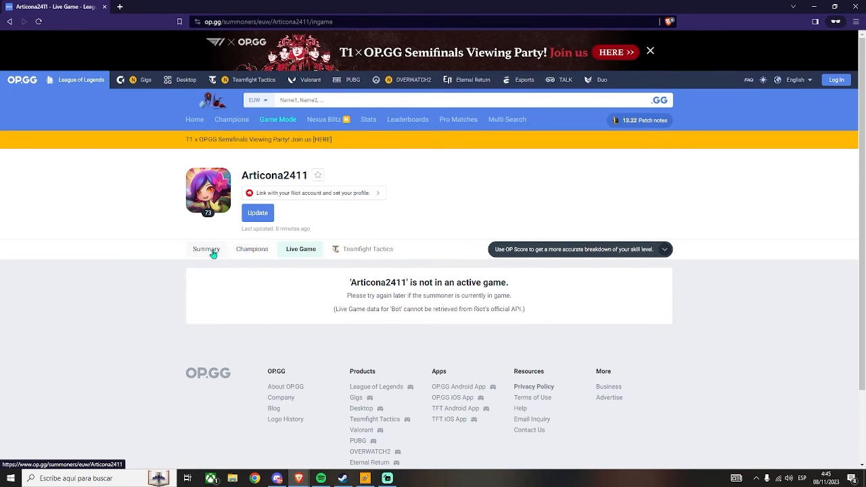
click(205, 250)
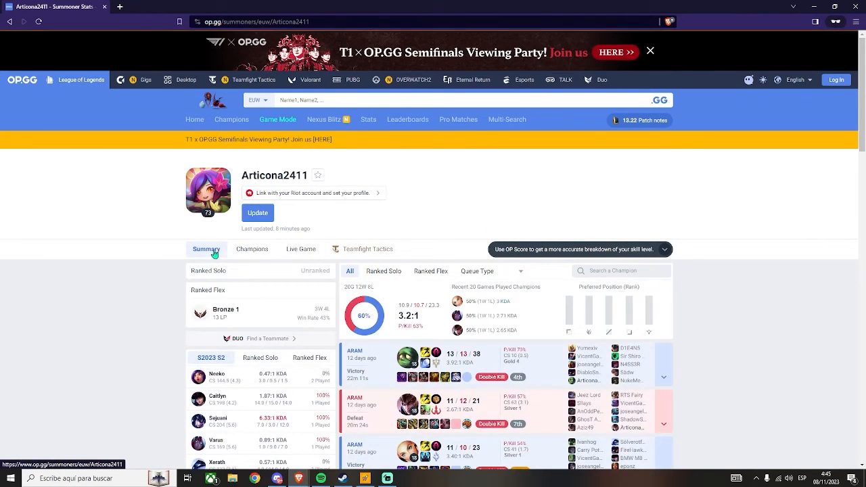
scroll(down, 3)
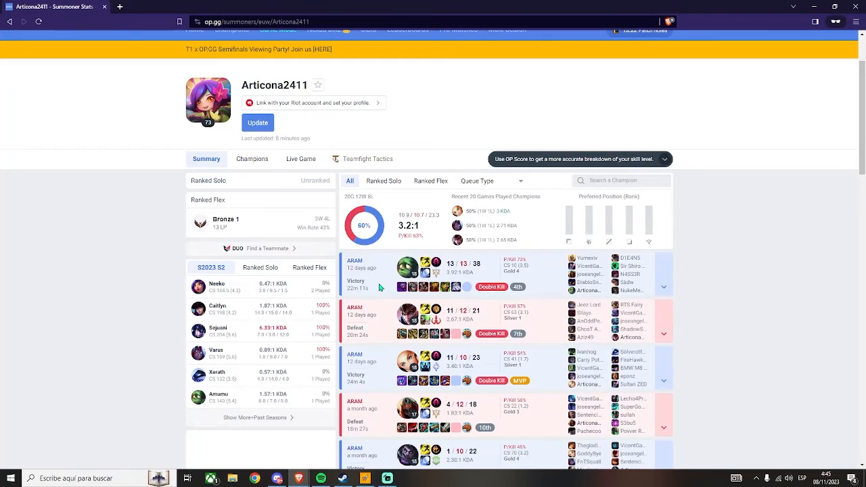
scroll(down, 3)
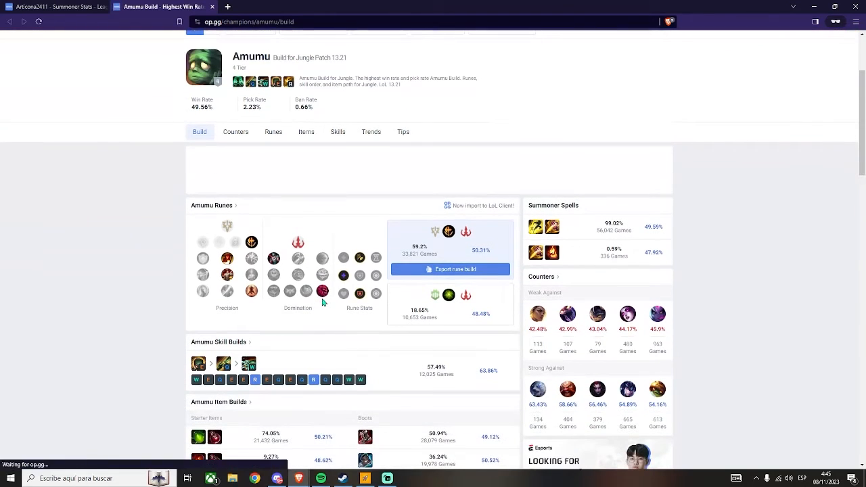
- Scroll the Amumu jungle build tab, then switch back to the Summoner Stats tab
scroll(down, 3)
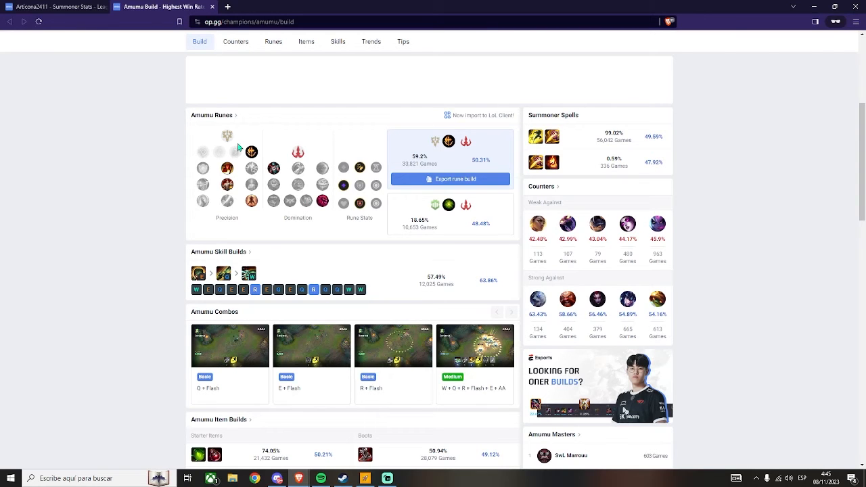
click(54, 5)
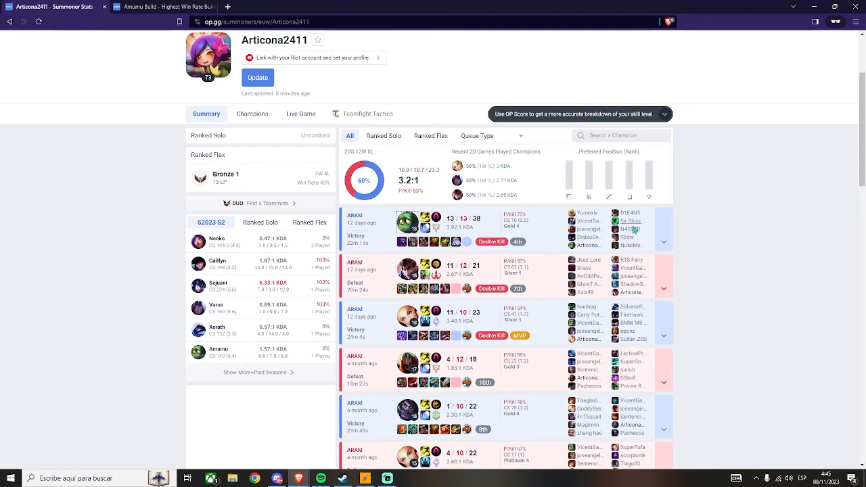
- Expand the latest ARAM victory to show both teams' OP scores, KDA, damage, wards and items
click(663, 241)
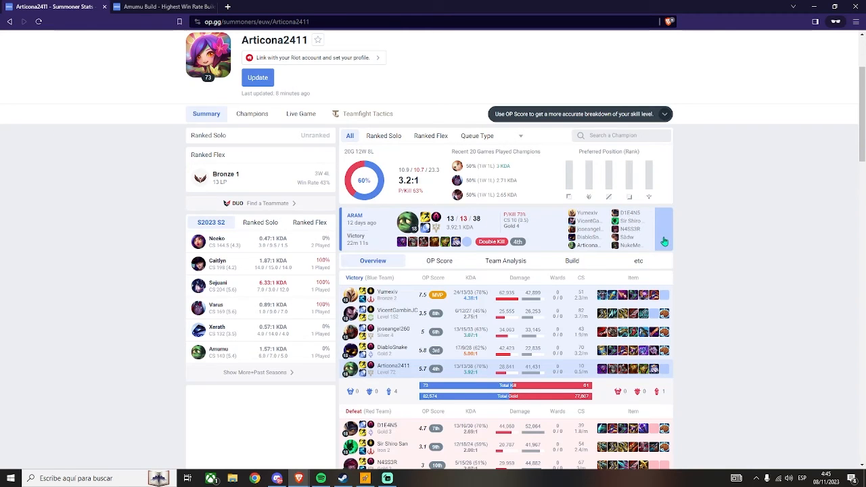
scroll(down, 3)
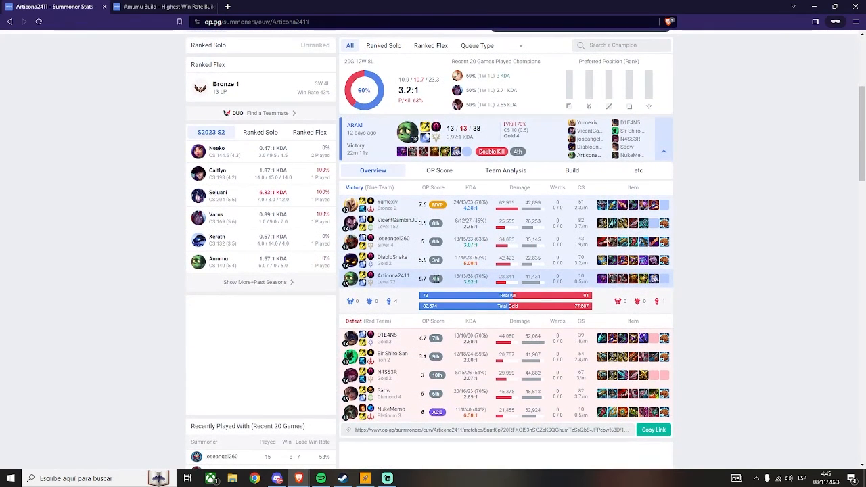
scroll(down, 3)
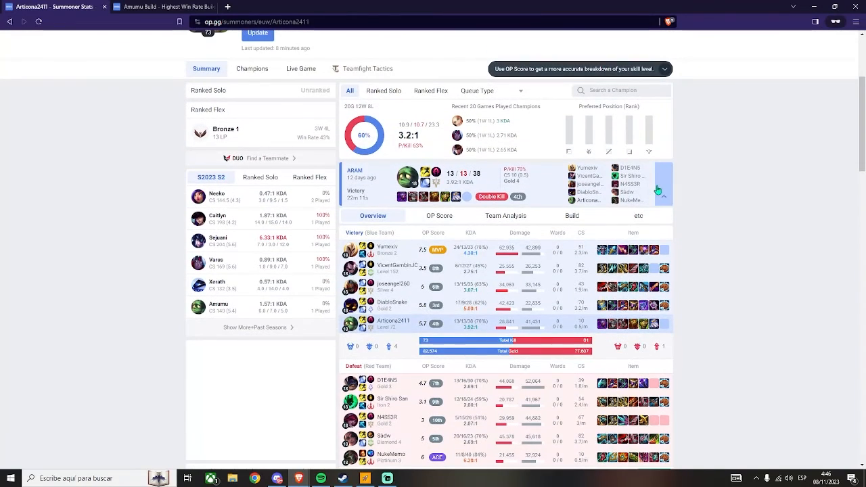
- Scroll past the match details down to the Recently Played With summoners list
scroll(down, 3)
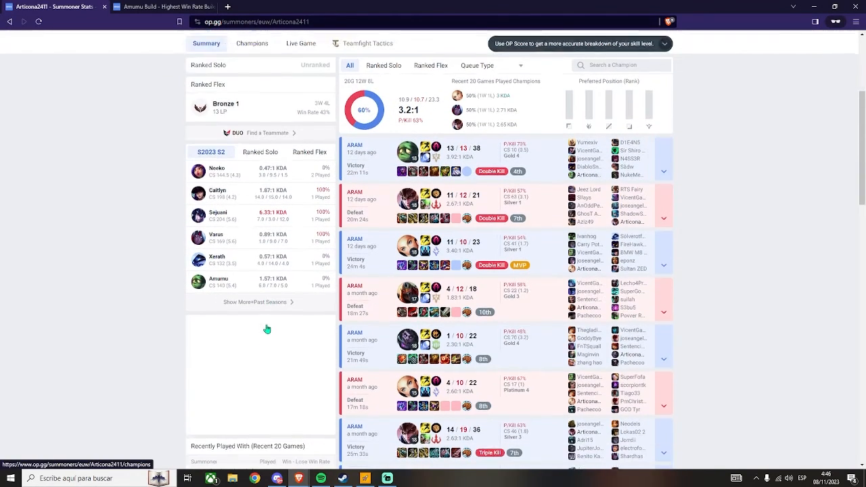
scroll(down, 3)
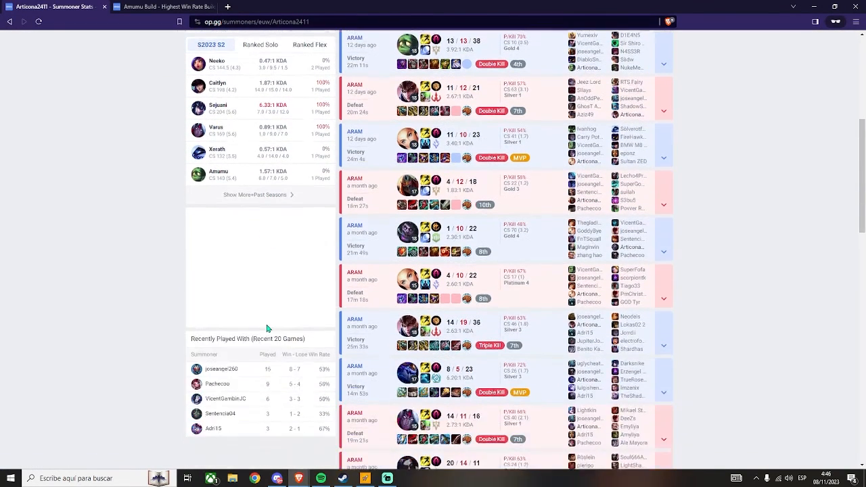
scroll(down, 3)
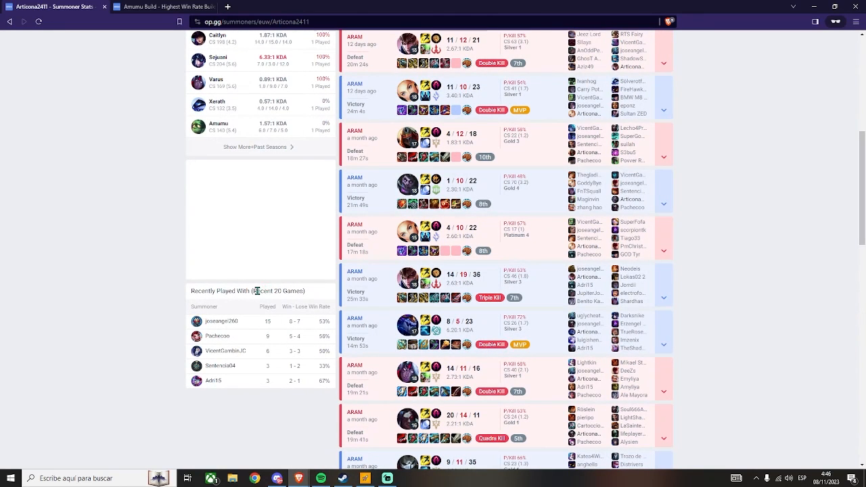